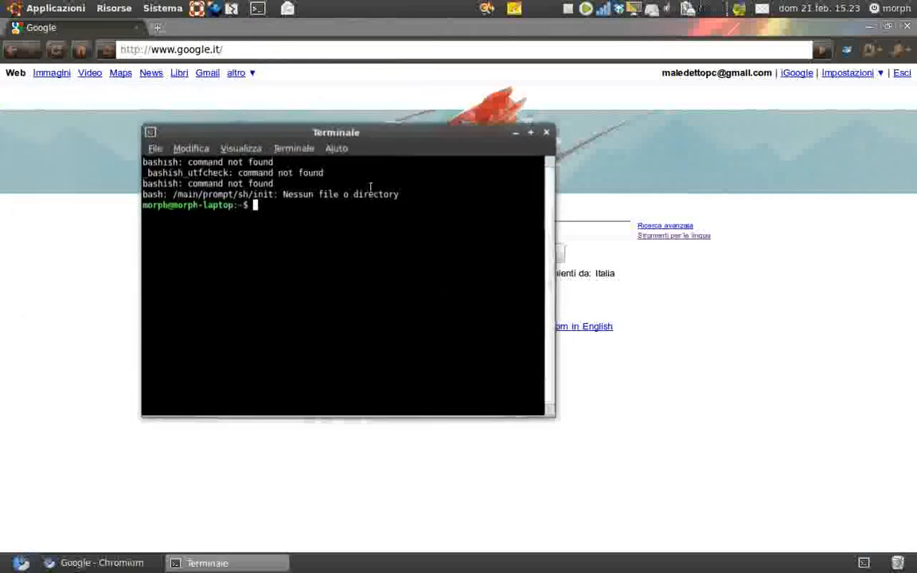
# Type the guide title 'COME INGANNARE IL PROCCEDERE ALLA BAIA' in the terminal
pyautogui.write('COME')
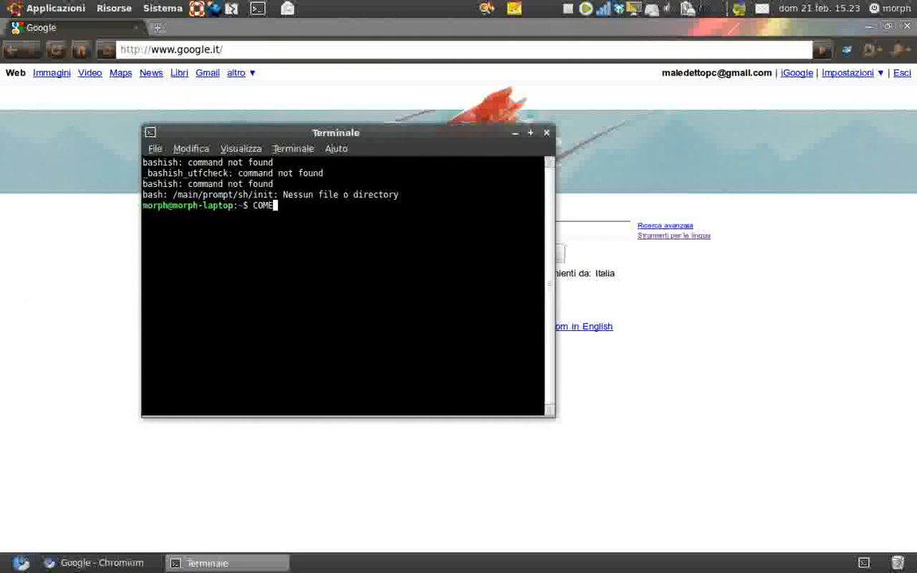
pyautogui.write('INGANN')
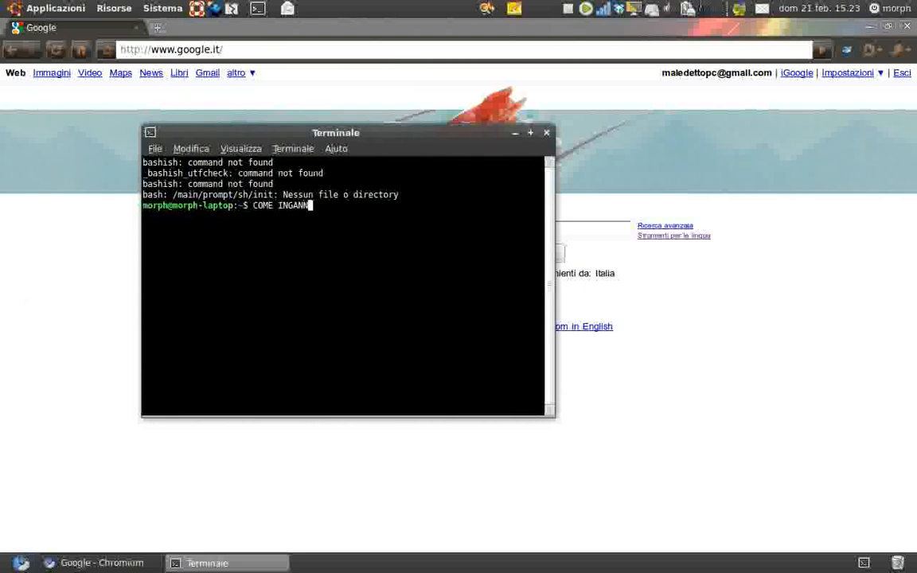
pyautogui.write('ARE IL PROPRIO ISP PER A')
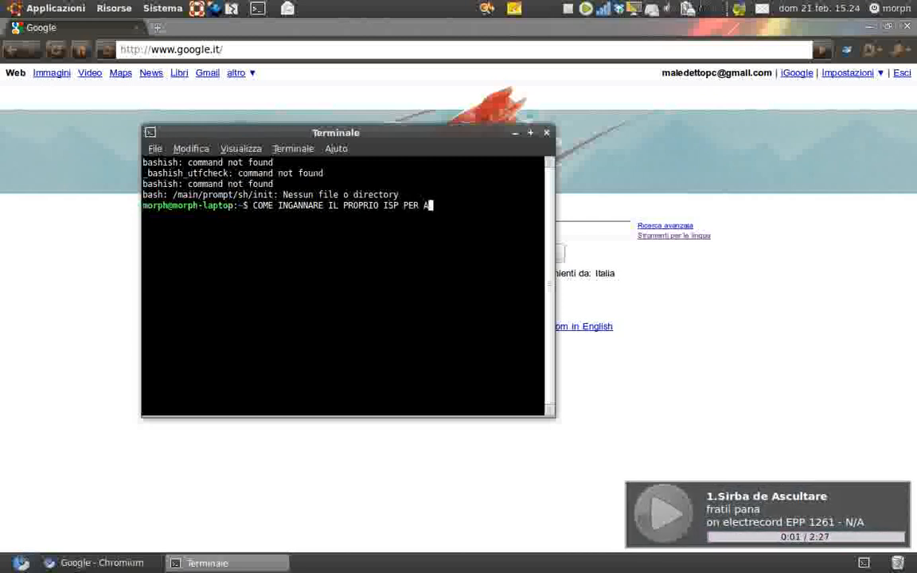
pyautogui.write('CCEDERE AL')
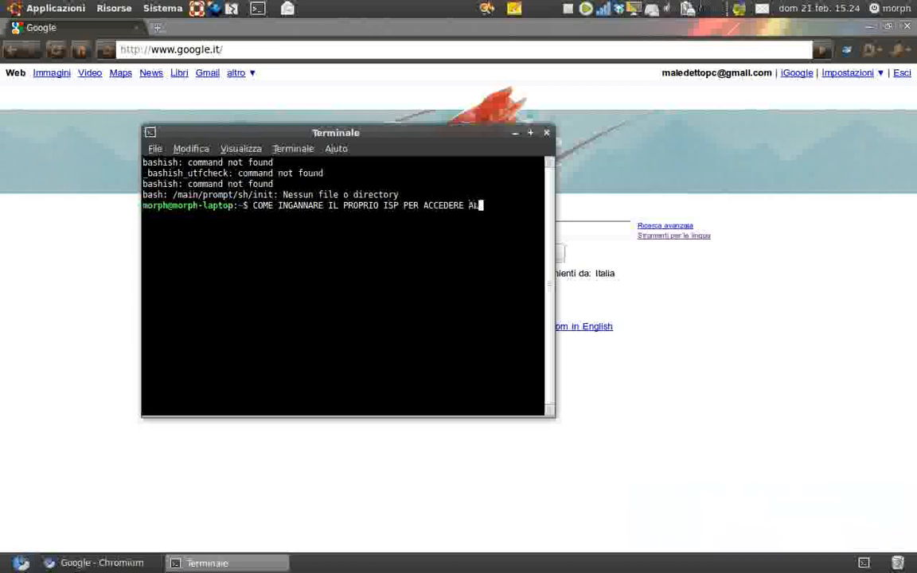
pyautogui.write('LA BAIA^C')
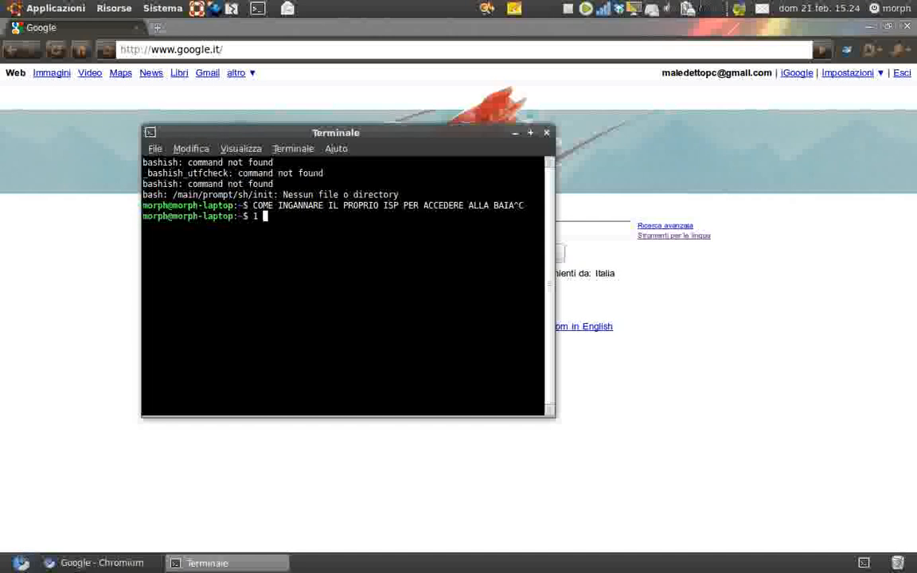
# List the methods: 1 - USARE TOR, 2 - USARE PRIVOXY, and VIDALIA
pyautogui.write('- l')
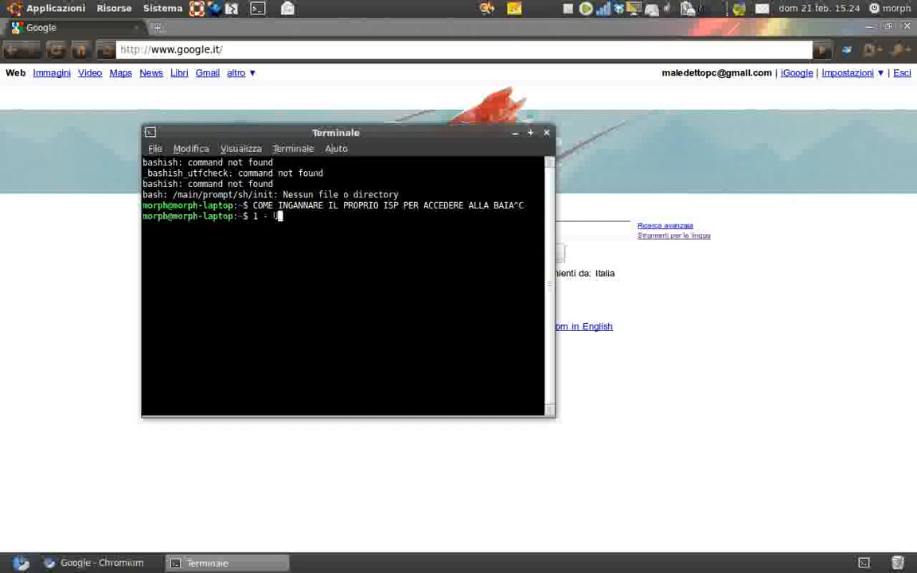
pyautogui.write('USARE')
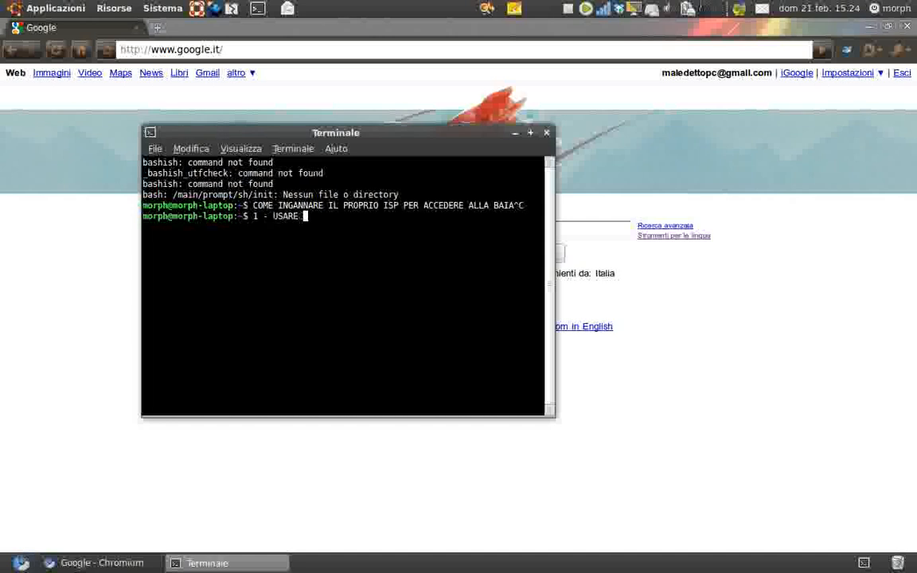
pyautogui.write('TOR^C')
pyautogui.write('2 -')
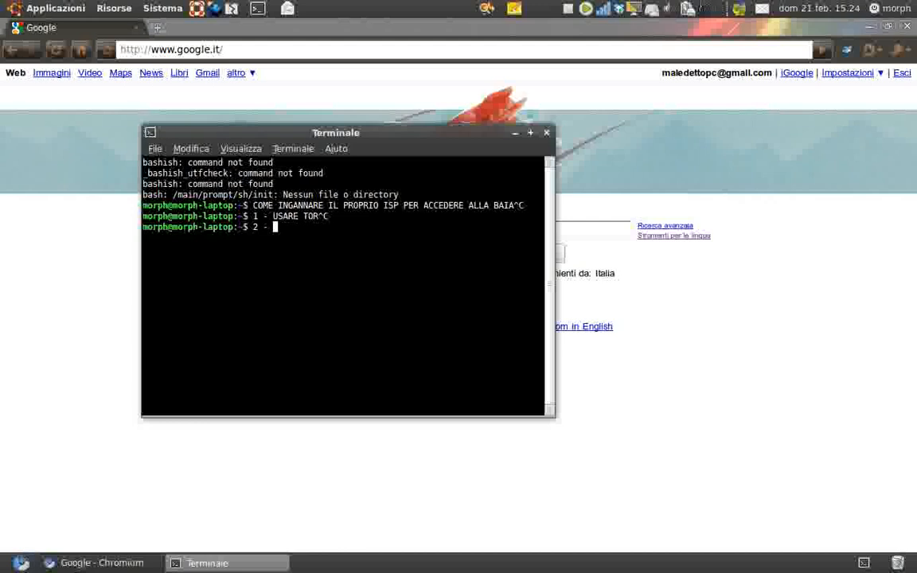
pyautogui.write('USARE')
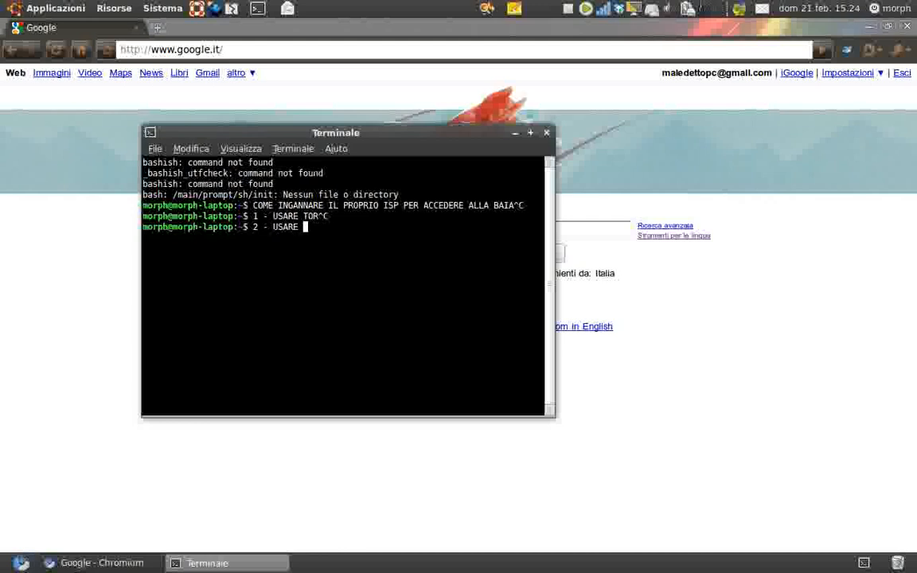
pyautogui.write('PRIVOXY+')
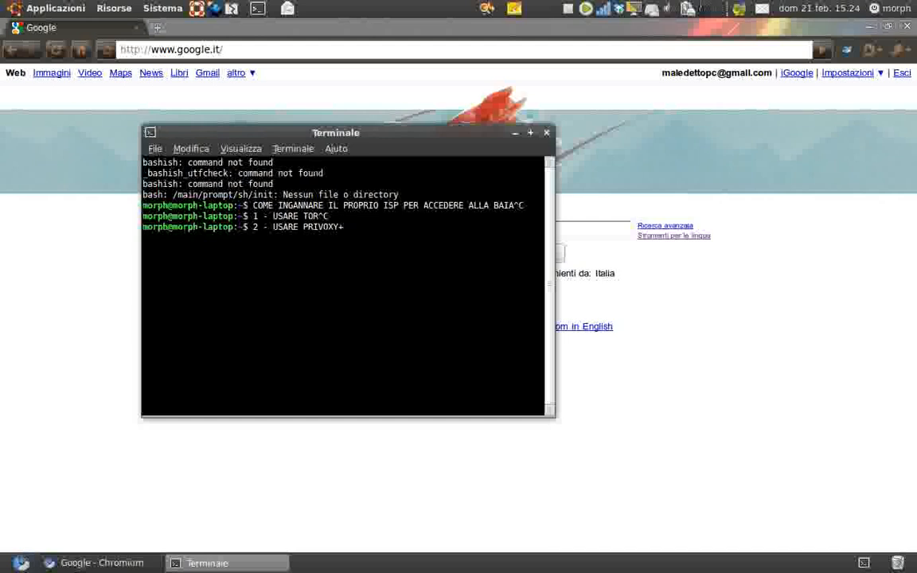
pyautogui.write('VIDALIA')
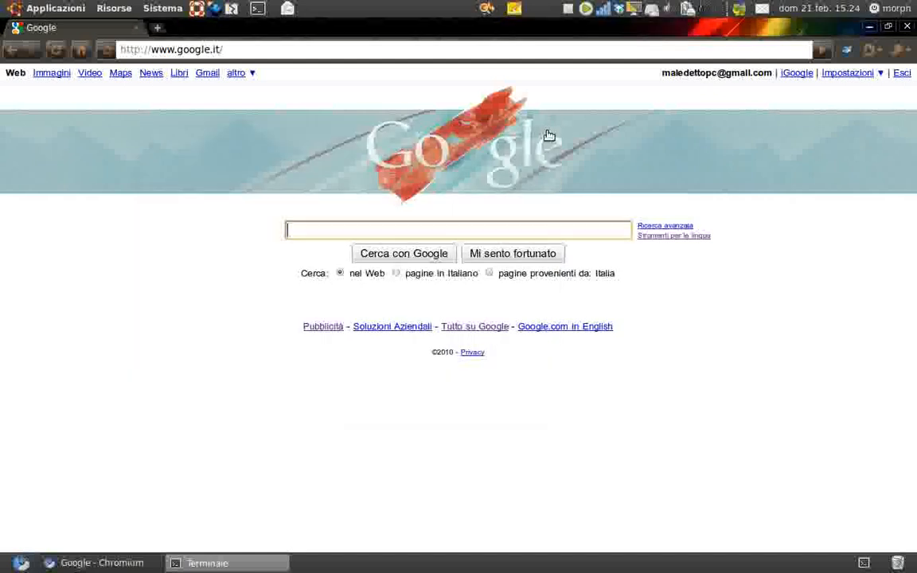
# Search Google for 'MY IP' and open the ip-adress.com result showing 80.180.174.151
pyautogui.write('MY')
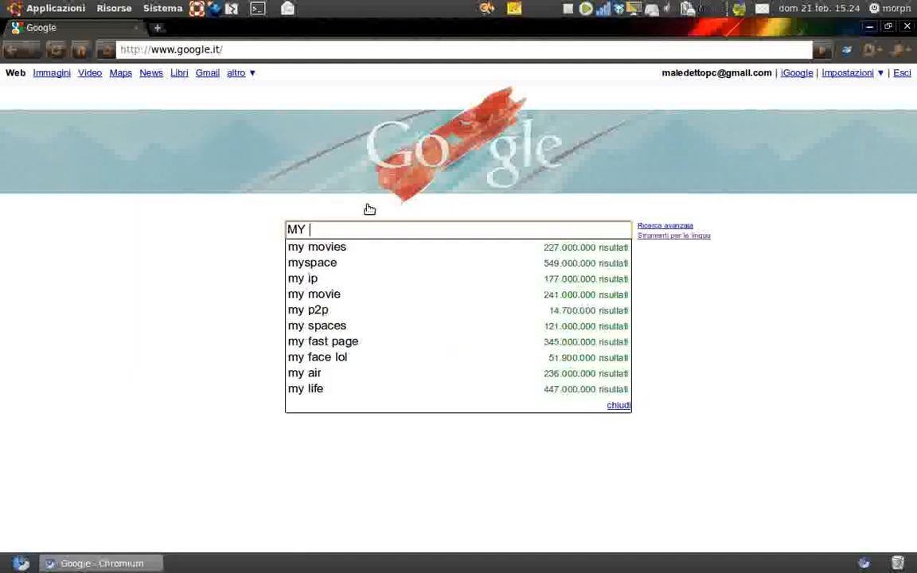
pyautogui.write('IP')
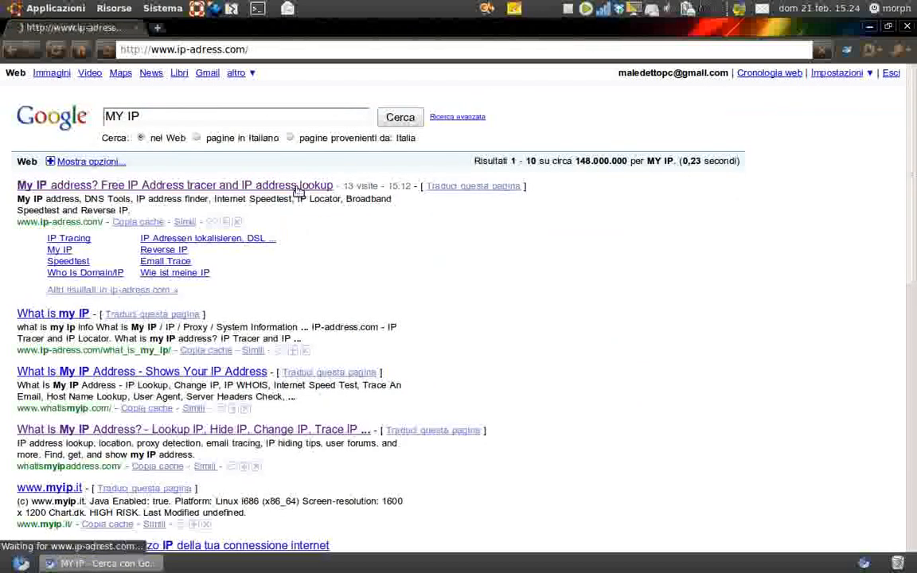
pyautogui.click(175, 185)
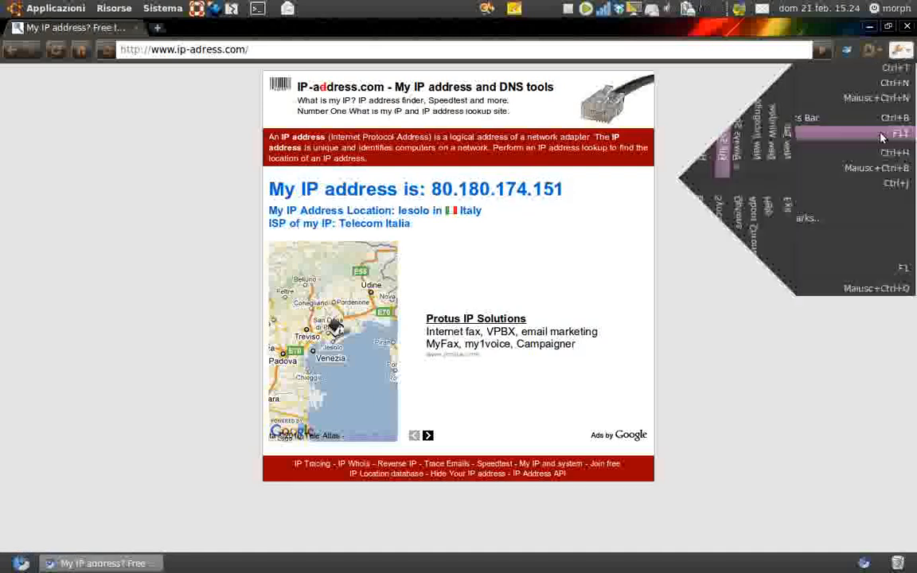
pyautogui.moveTo(787, 240)
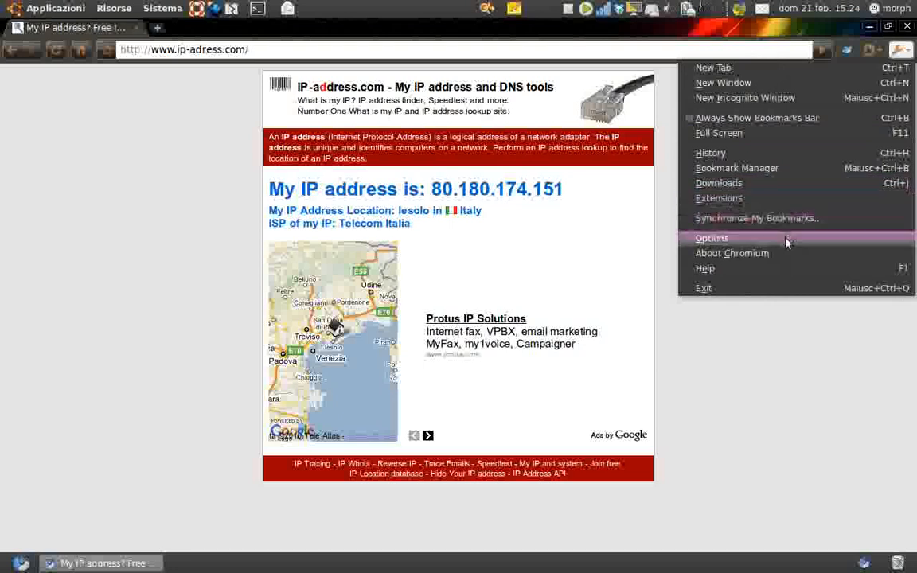
# Open Chromium's network proxy preferences and select manual proxy configuration for 127.0.0.1:9050
pyautogui.click(712, 238)
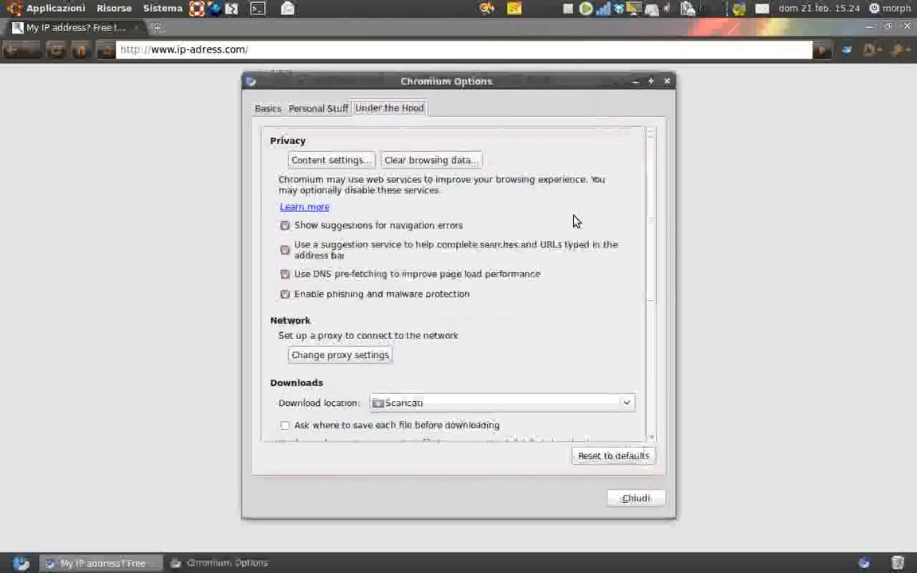
pyautogui.moveTo(320, 361)
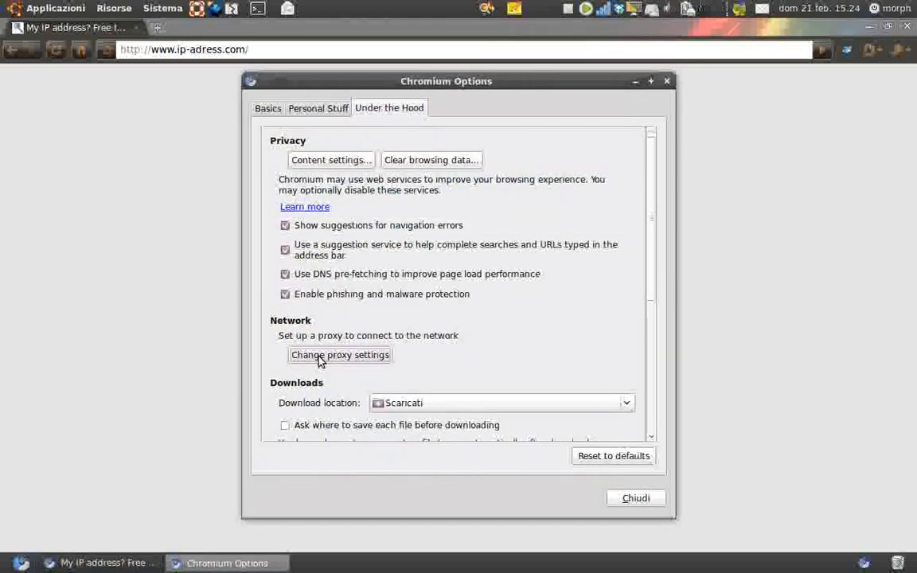
pyautogui.click(339, 355)
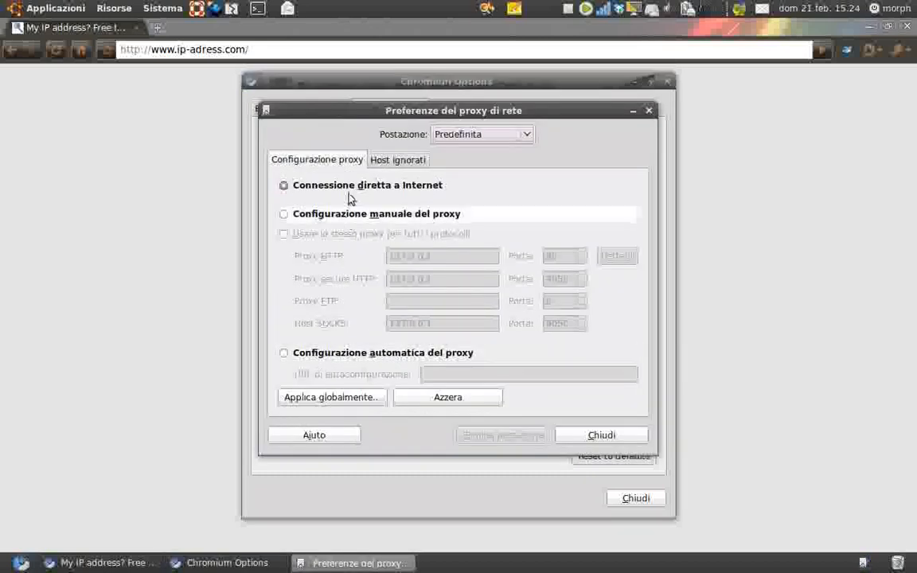
pyautogui.click(283, 213)
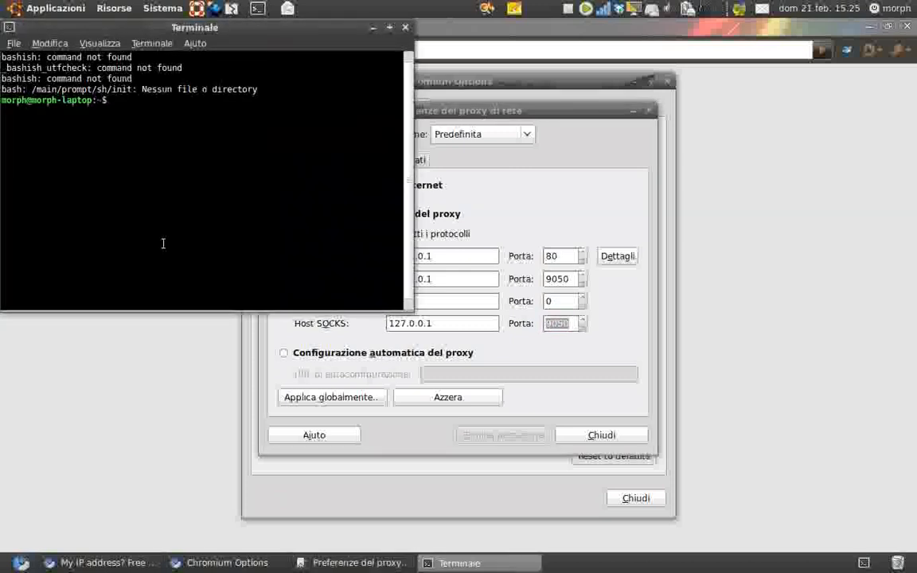
# Run 'sudo /etc/init.d/tor stop' in the terminal
pyautogui.write('sudo /etc/init.d/tor stop')
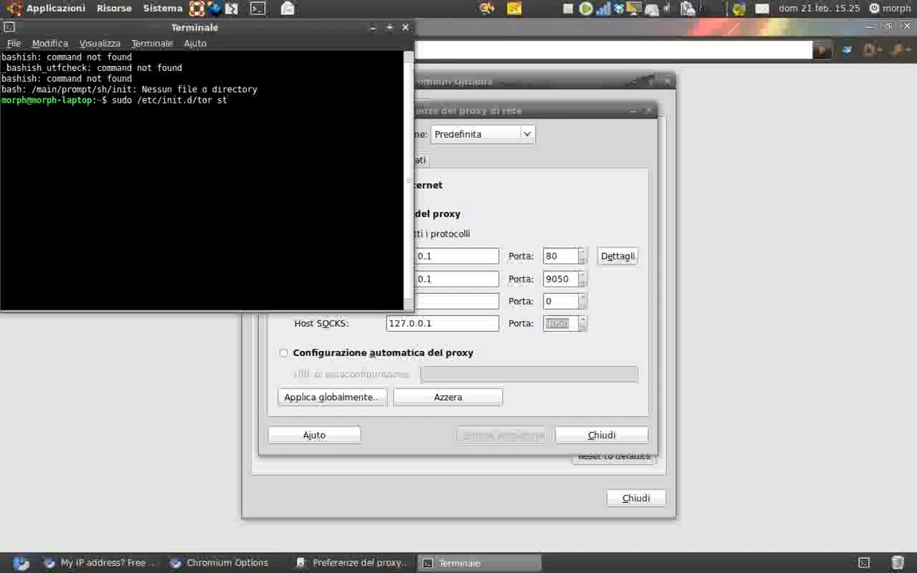
pyautogui.press('Return')
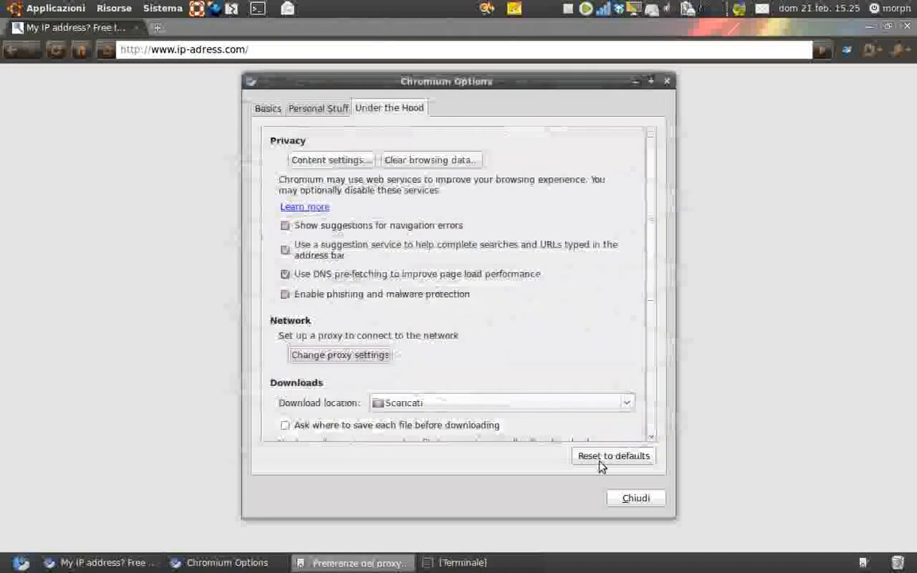
# Close Chromium's Options window with Chiudi
pyautogui.click(636, 498)
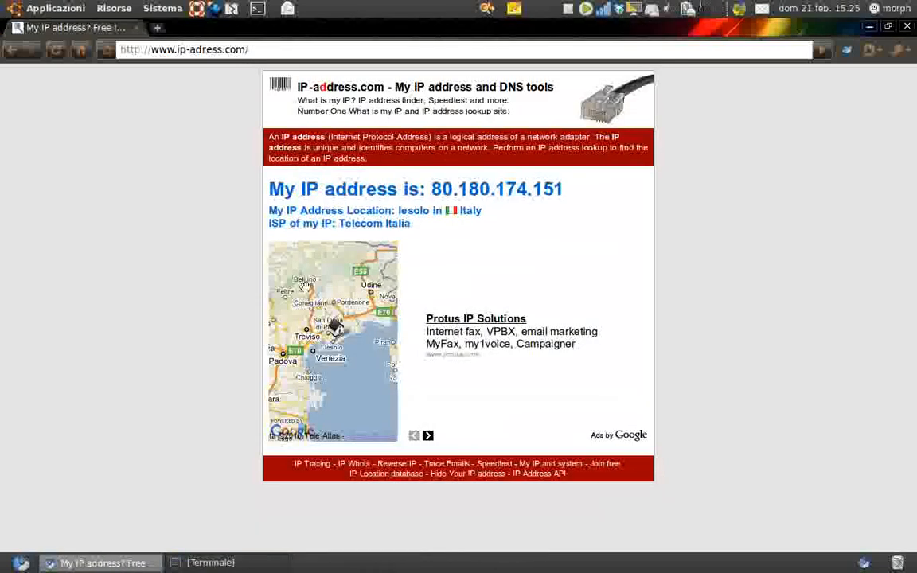
pyautogui.moveTo(56, 50)
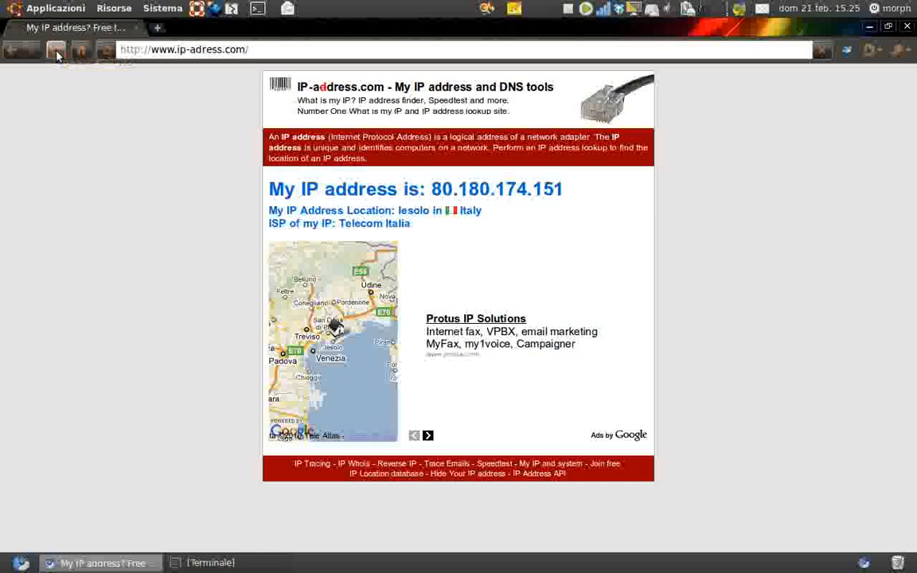
pyautogui.moveTo(65, 95)
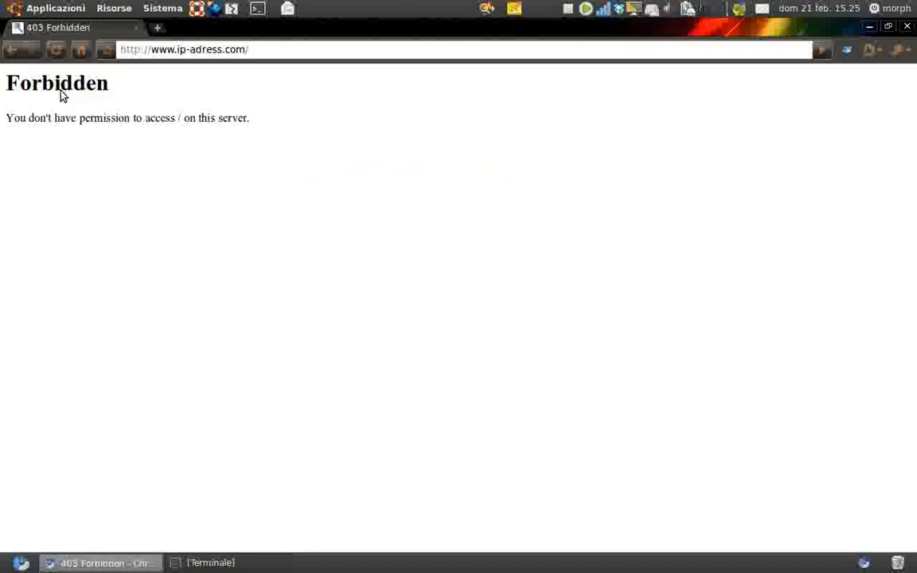
pyautogui.moveTo(147, 118)
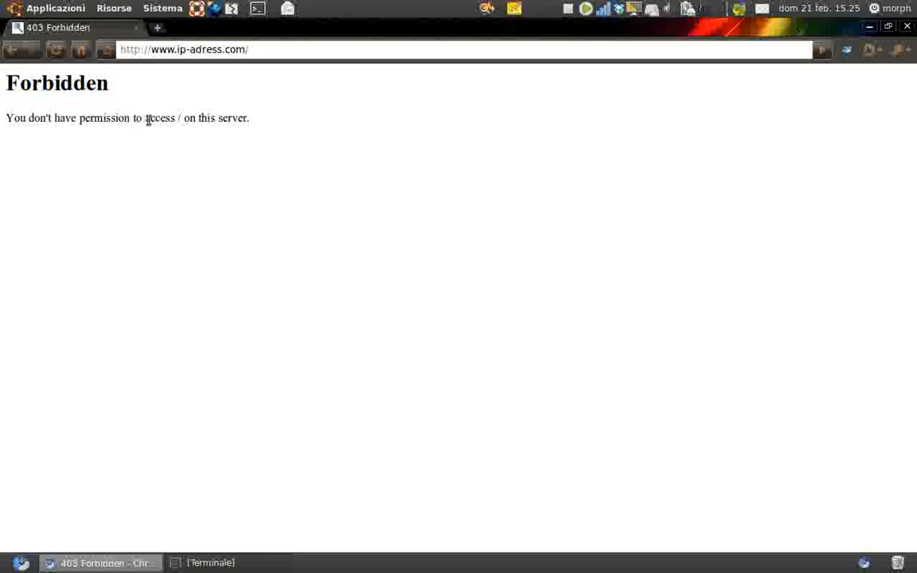
pyautogui.moveTo(43, 42)
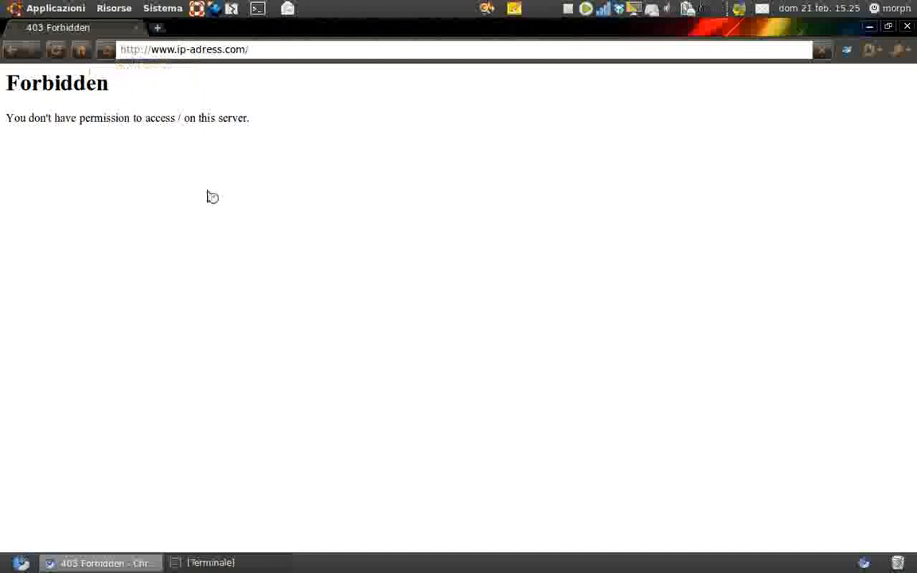
pyautogui.moveTo(87, 102)
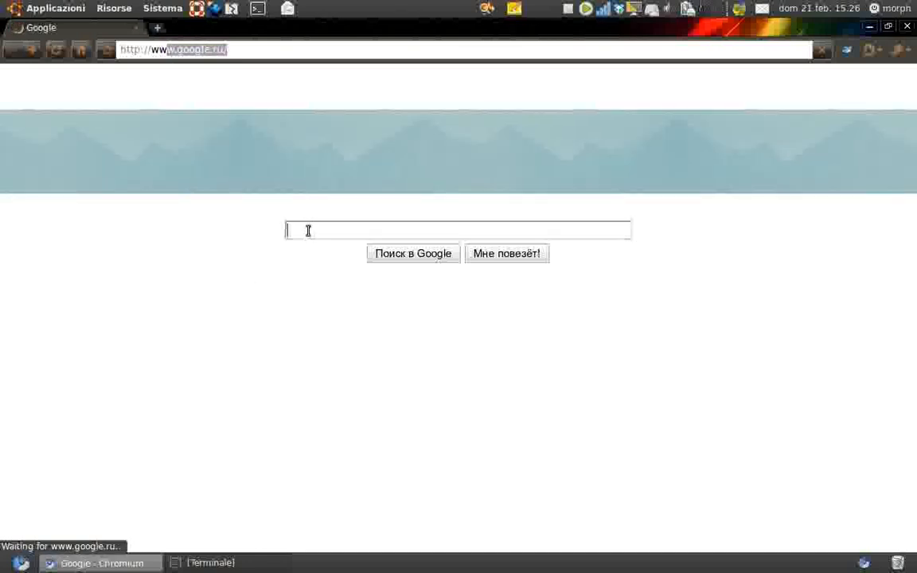
# Search Google for 'piratebay' and open The Pirate Bay top result
pyautogui.write('piratebay')
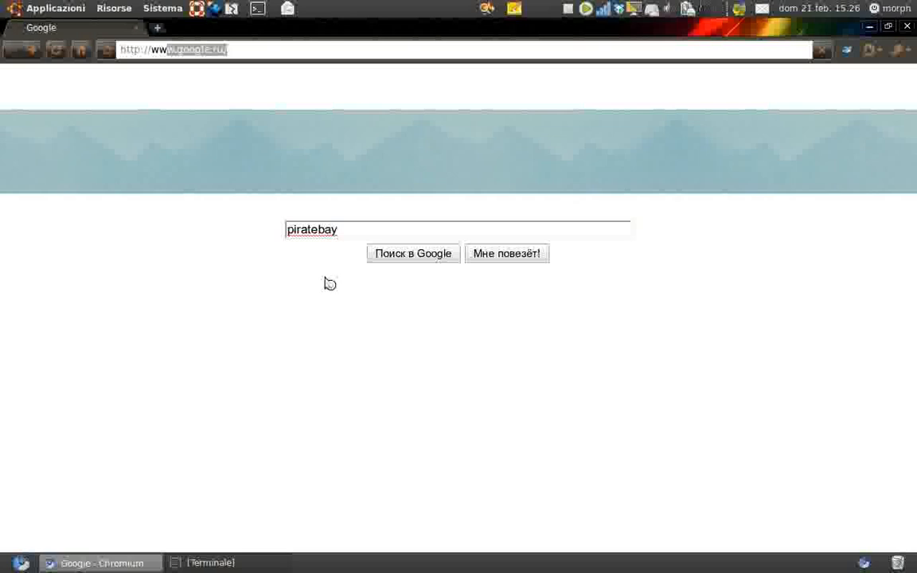
pyautogui.click(412, 253)
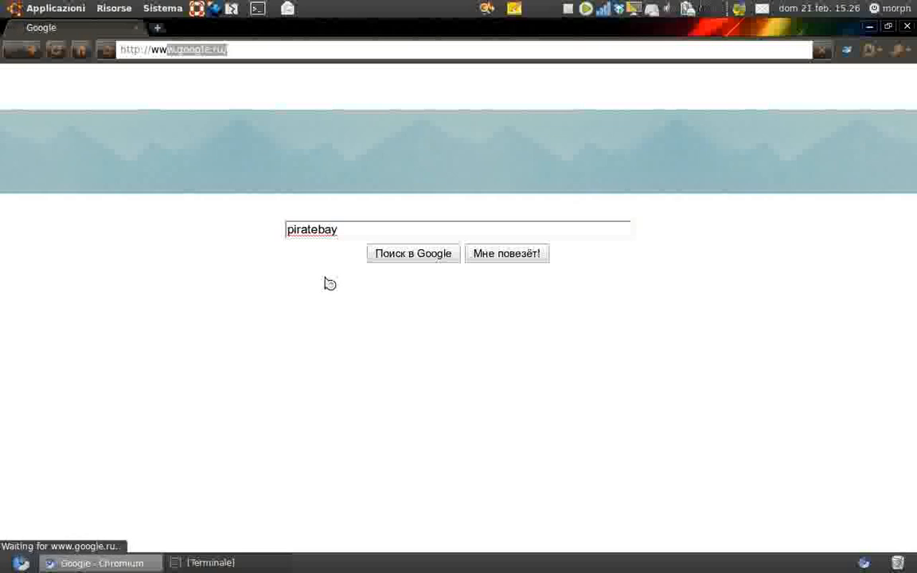
pyautogui.click(412, 253)
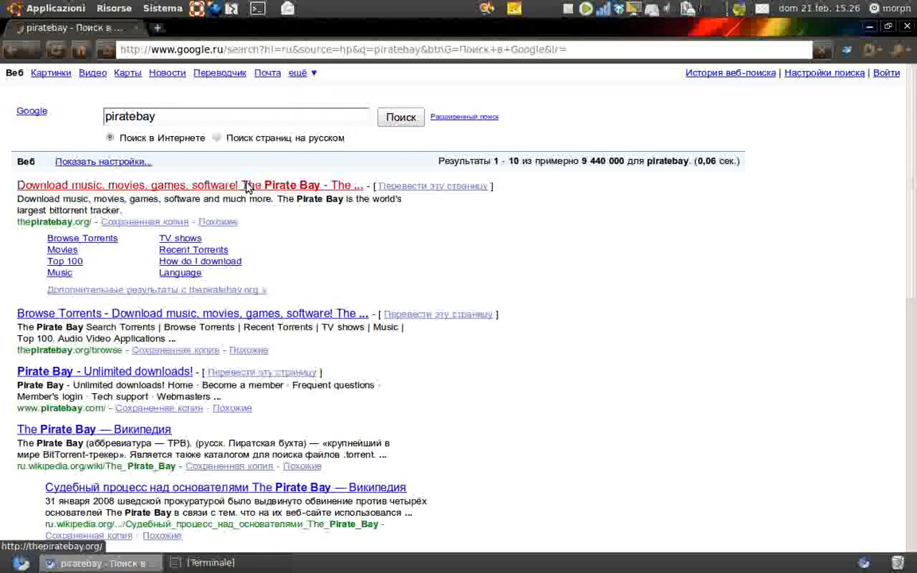
pyautogui.click(239, 183)
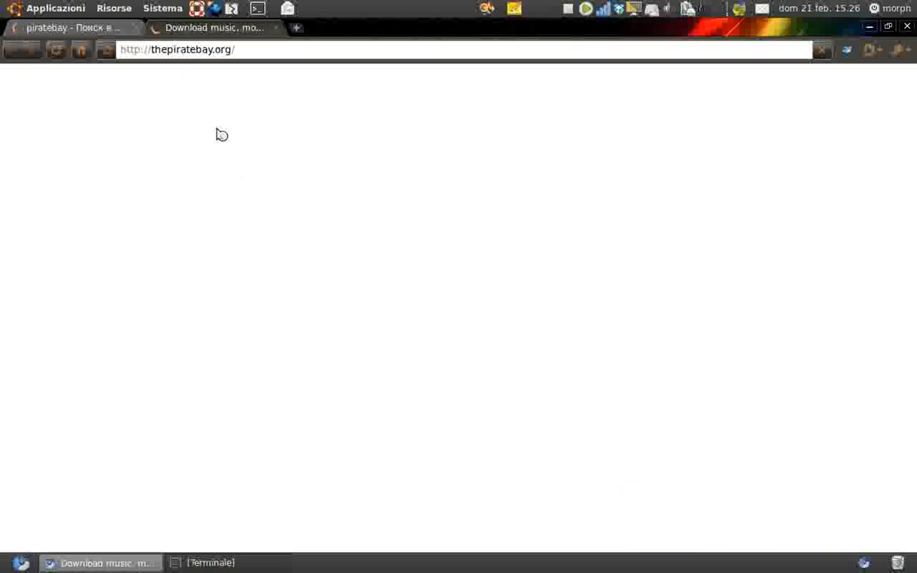
# Close the Google results tab and open The Pirate Bay's Browse Torrents page
pyautogui.click(72, 28)
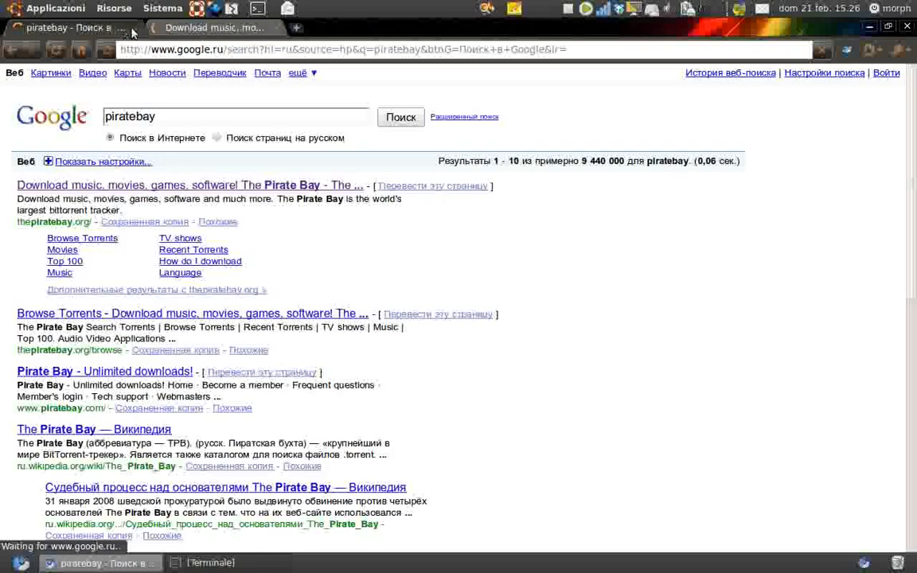
pyautogui.click(179, 184)
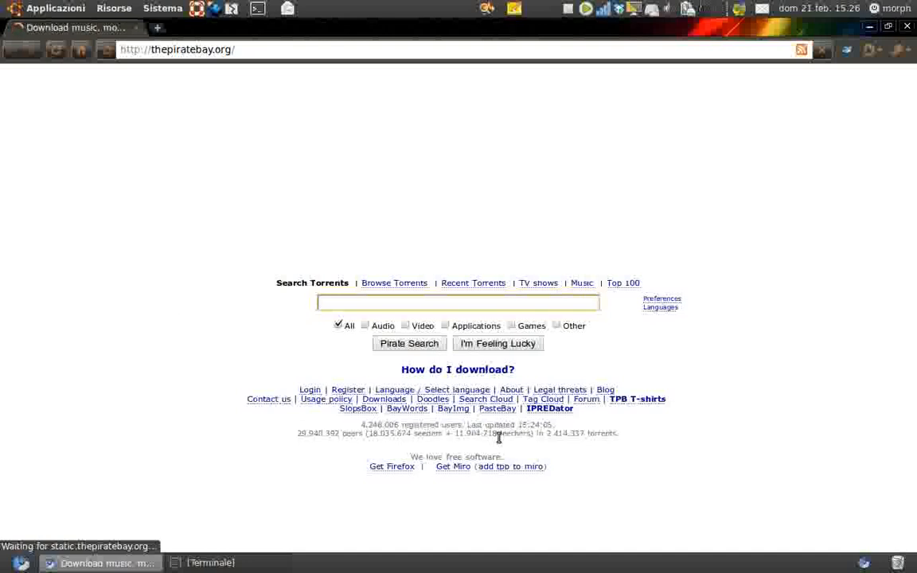
pyautogui.moveTo(552, 405)
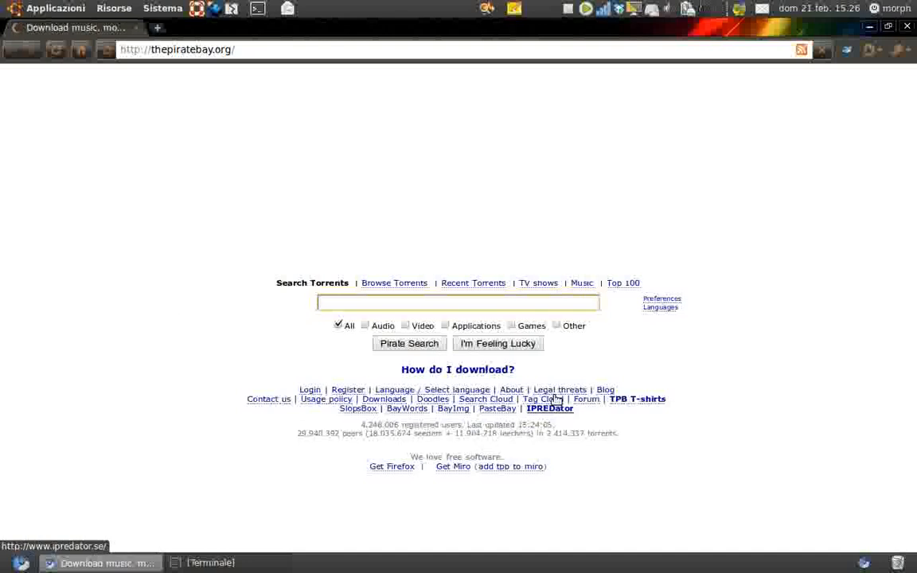
pyautogui.moveTo(546, 399)
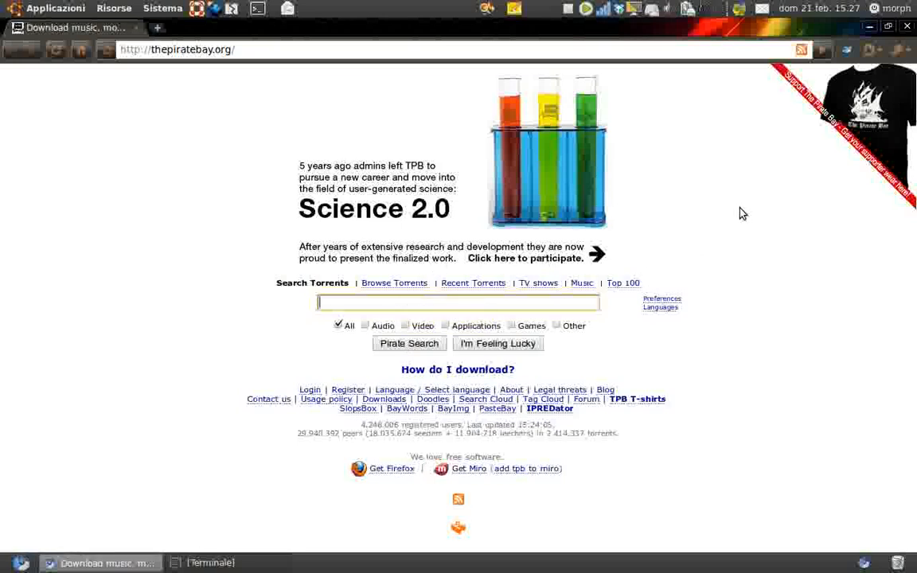
pyautogui.moveTo(580, 426)
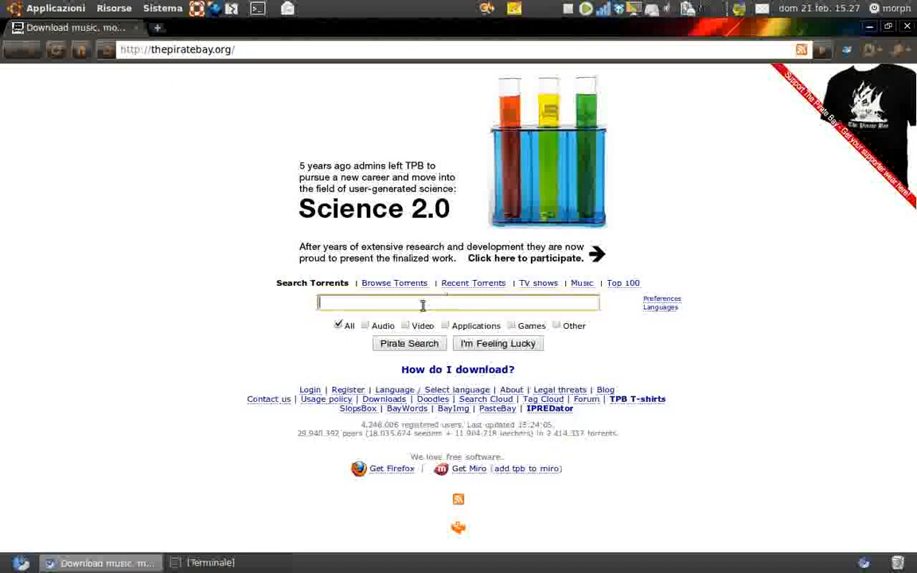
pyautogui.click(450, 304)
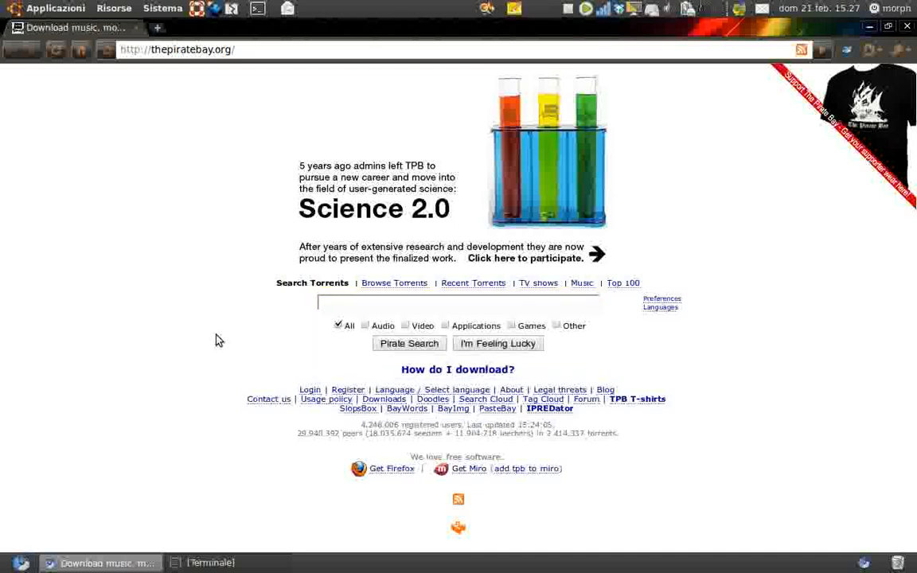
pyautogui.moveTo(394, 283)
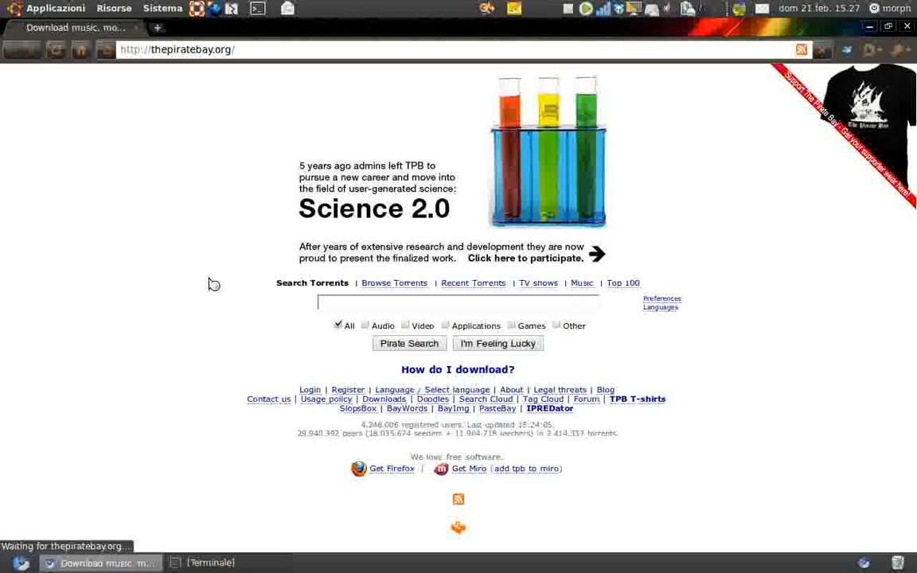
pyautogui.click(394, 283)
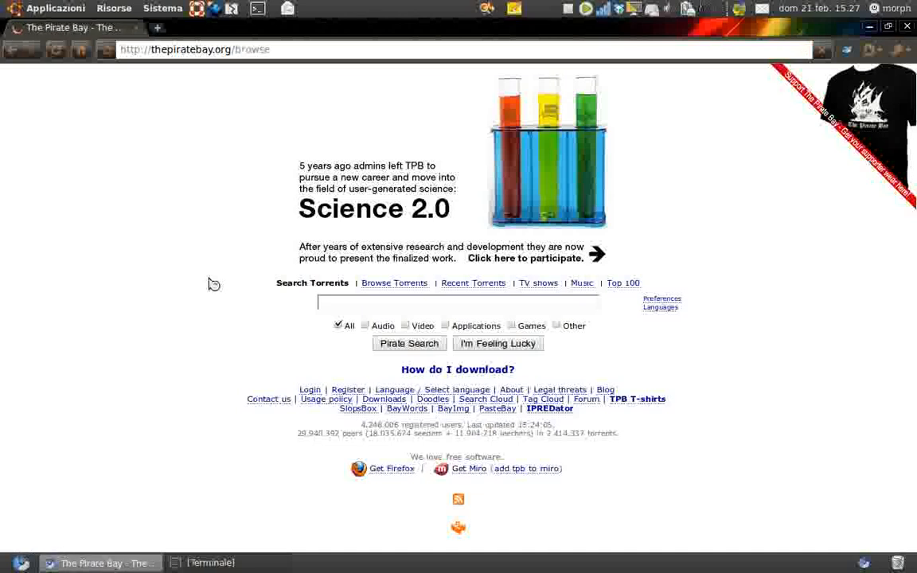